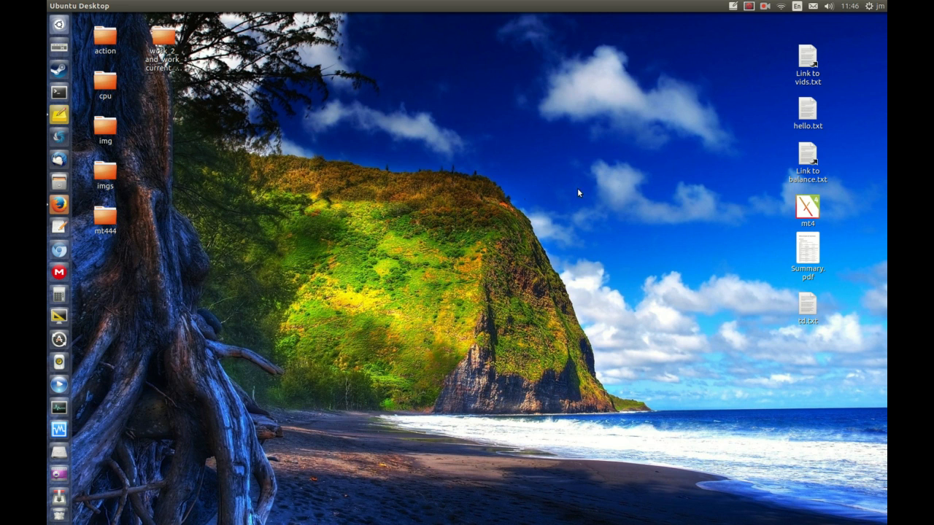
{"action": "mouse_move", "coordinate": [414, 178]}
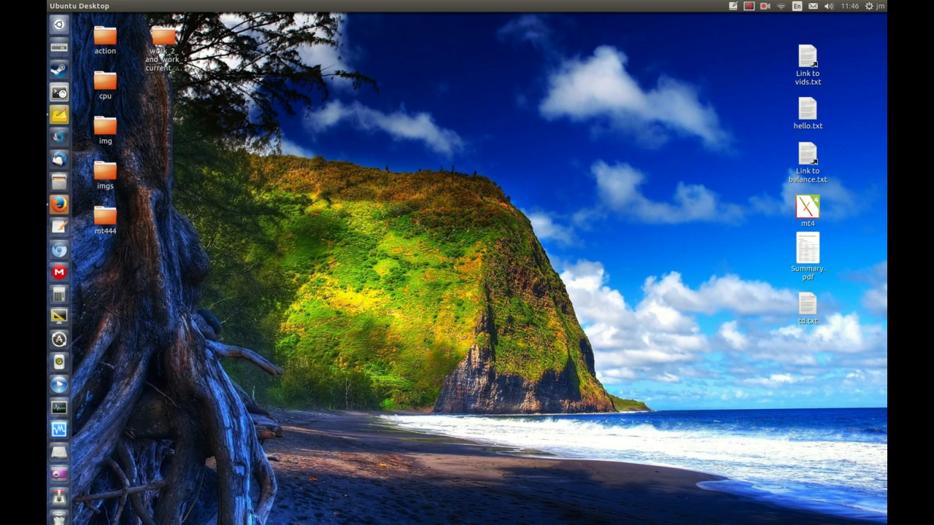
In a new terminal, change into Downloads and list its contents with ls
{"action": "left_click", "coordinate": [59, 91]}
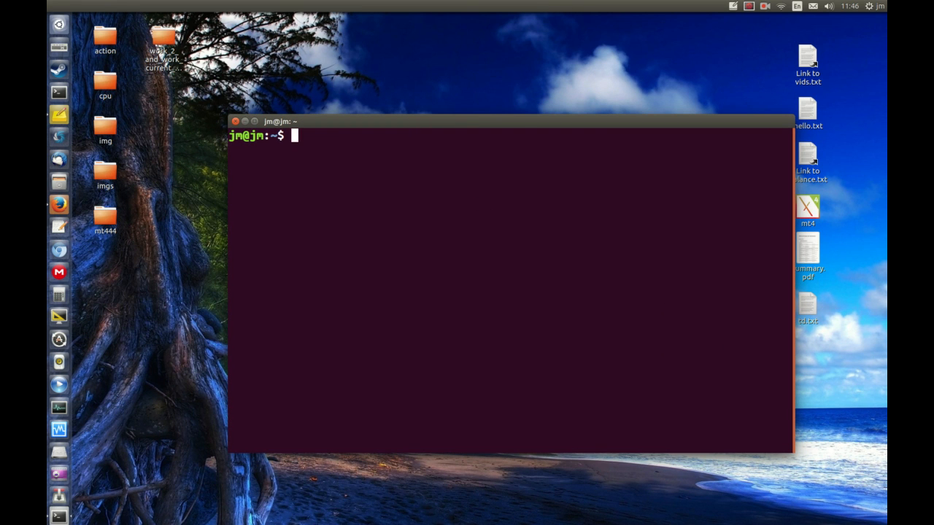
{"action": "type", "text": "cd Downloads/"}
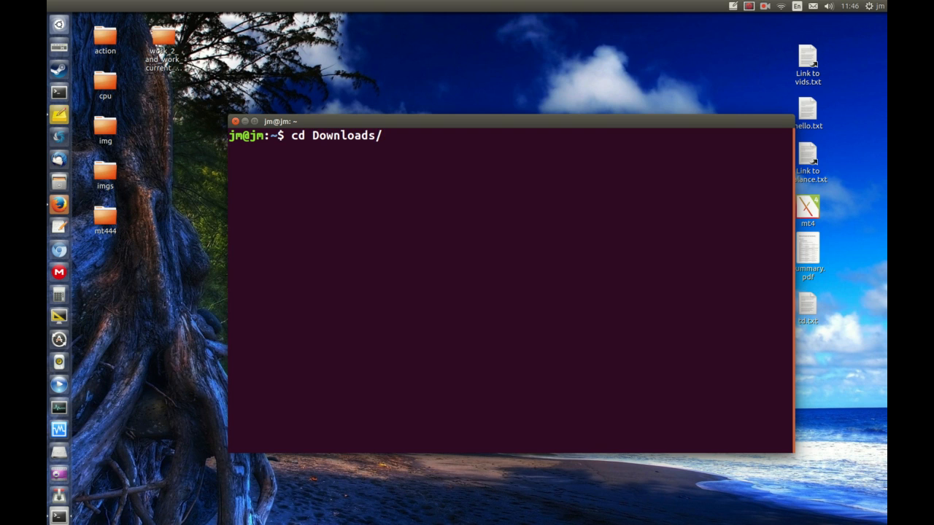
{"action": "key", "text": "Return"}
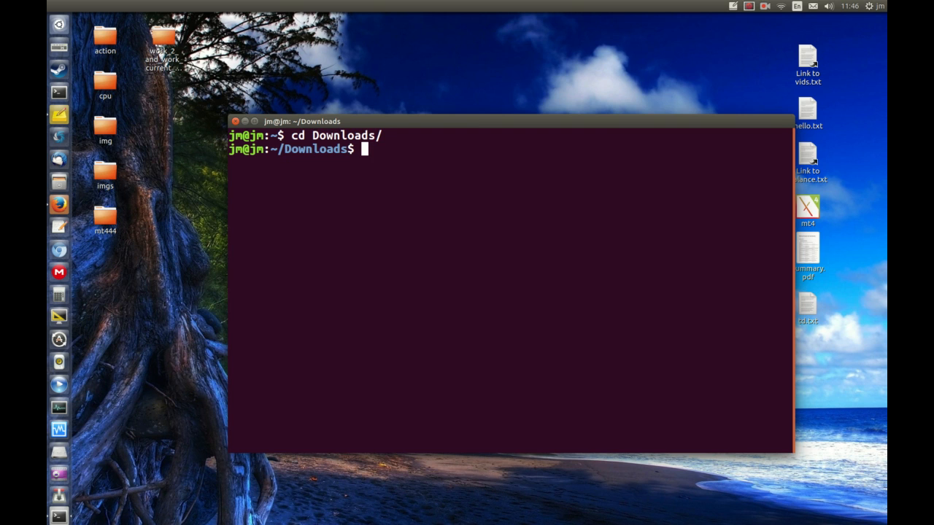
{"action": "type", "text": "ls"}
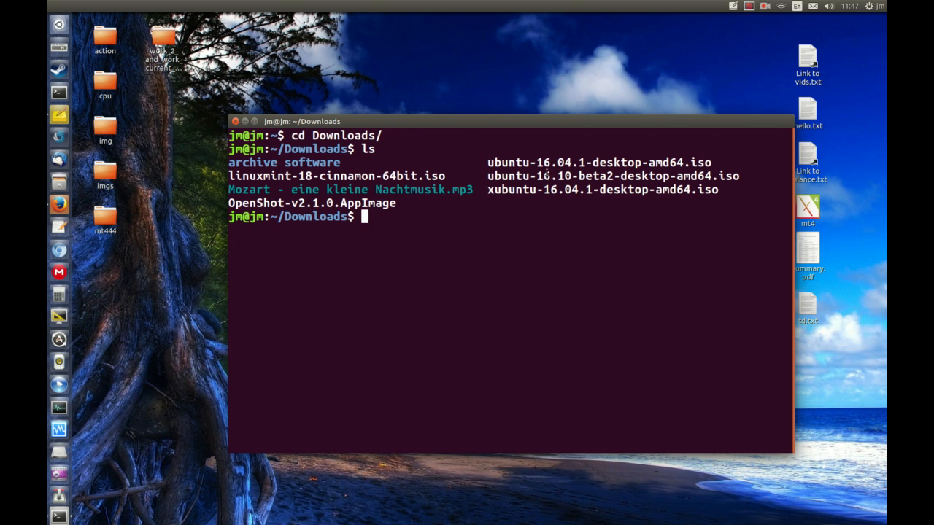
{"action": "mouse_move", "coordinate": [474, 196]}
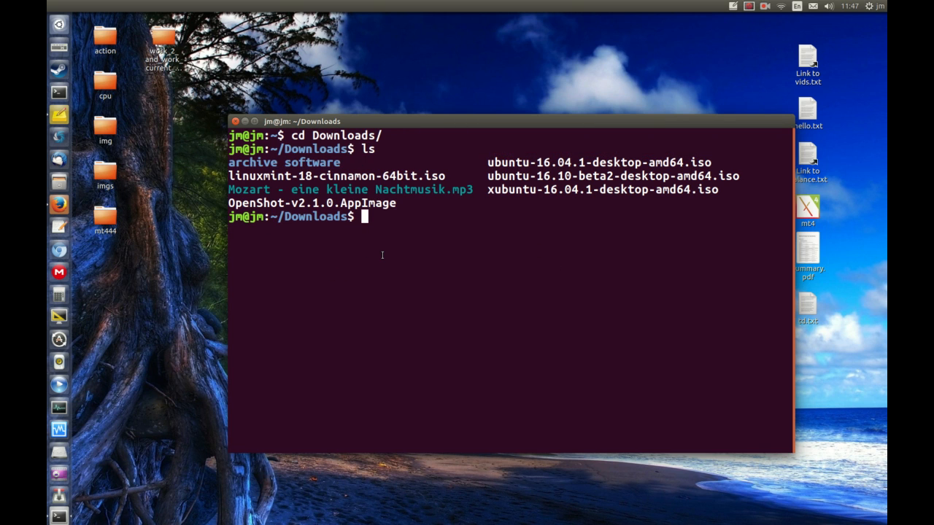
Enter cp Mozart\ -\ eine\ kleine\ Nachtmusik.mp3 archive\ software/ to copy the mp3
{"action": "type", "text": "c"}
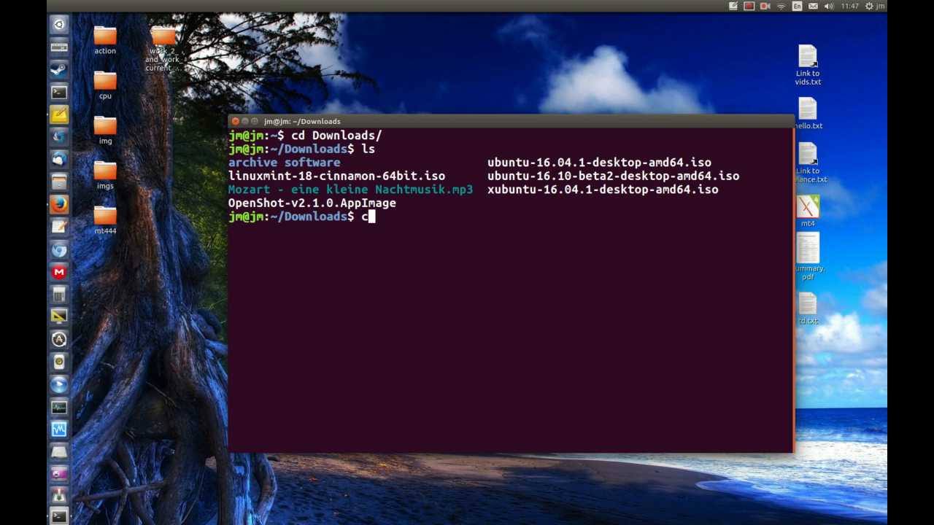
{"action": "type", "text": "p"}
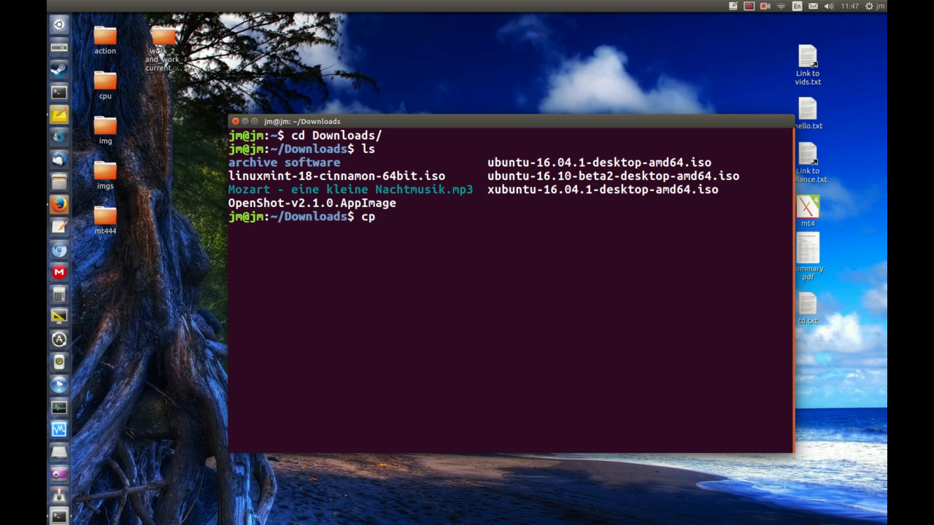
{"action": "type", "text": "Mozart\\ -\\ eine\\ kleine\\ Nachtmusik.mp3"}
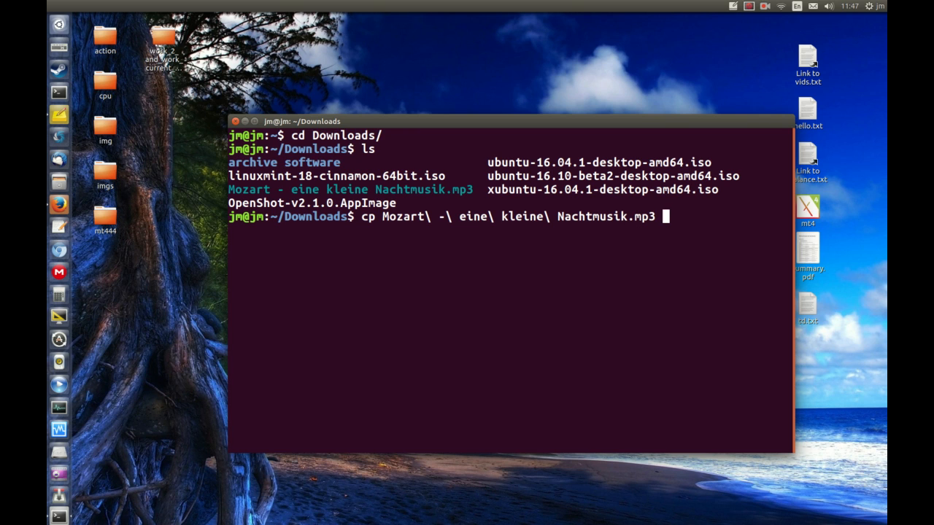
{"action": "type", "text": "archive\\ software/"}
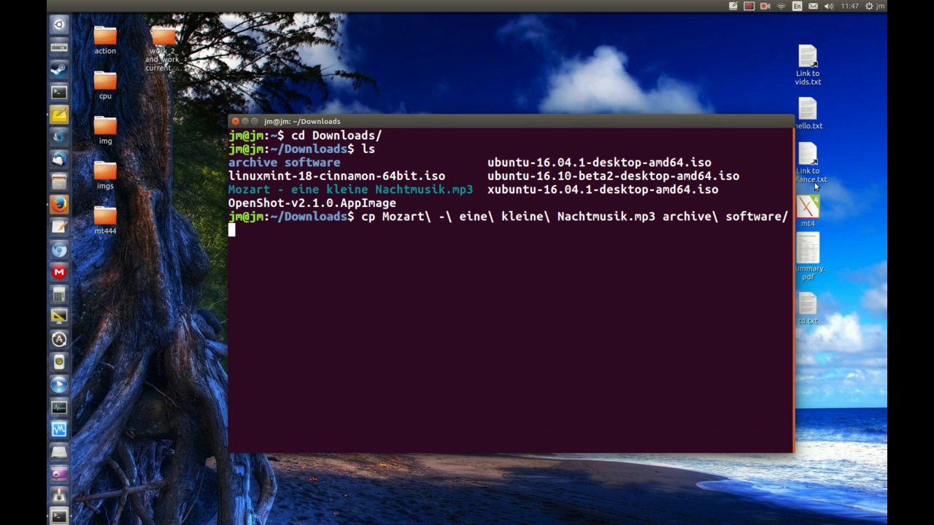
{"action": "mouse_move", "coordinate": [564, 273]}
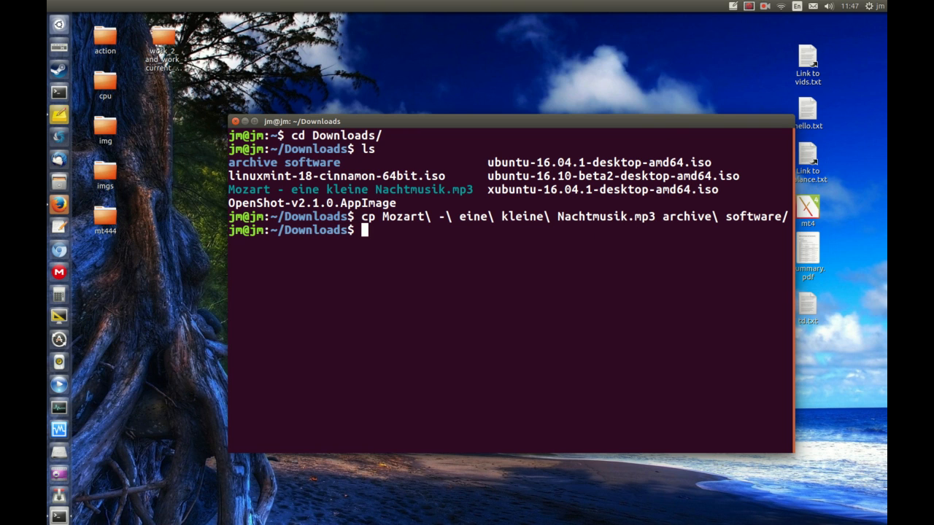
Enter archive software, list it, and highlight the copied Mozart mp3 in the tree output
{"action": "type", "text": "cd"}
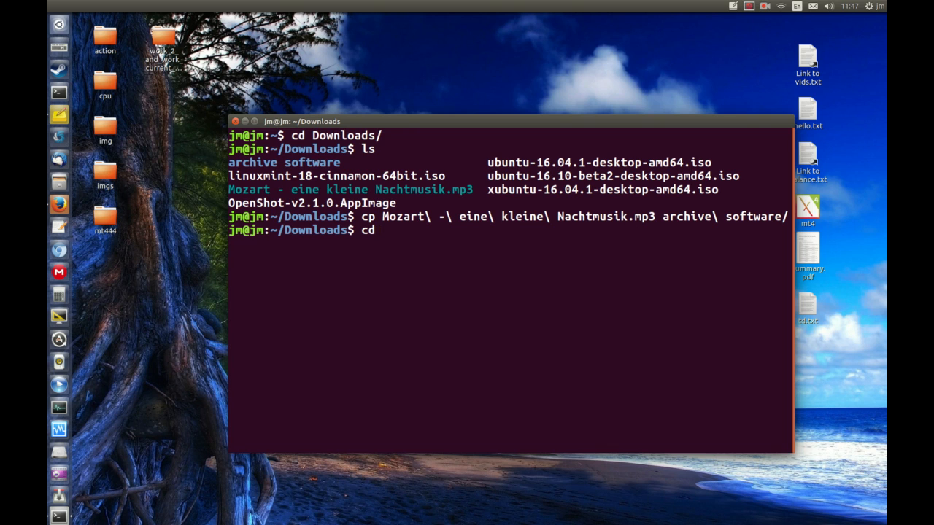
{"action": "type", "text": "archive\\ software/"}
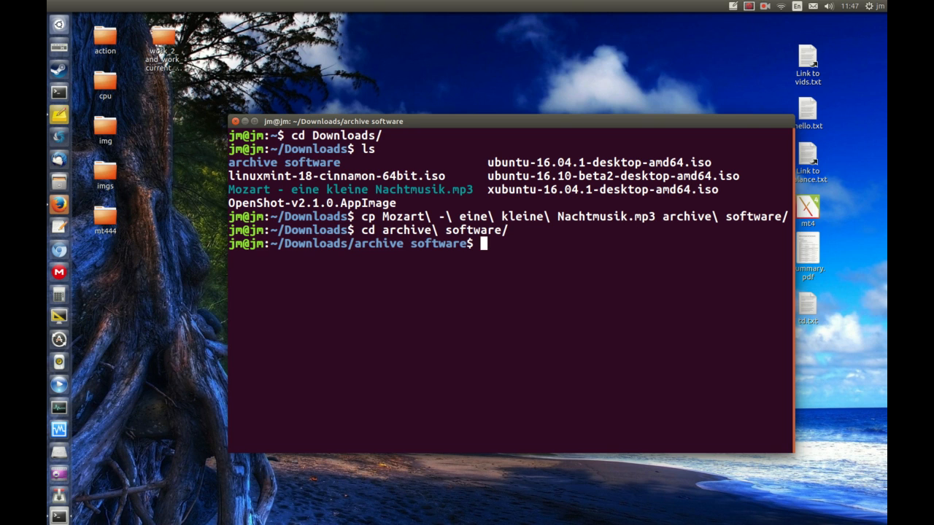
{"action": "type", "text": "ls"}
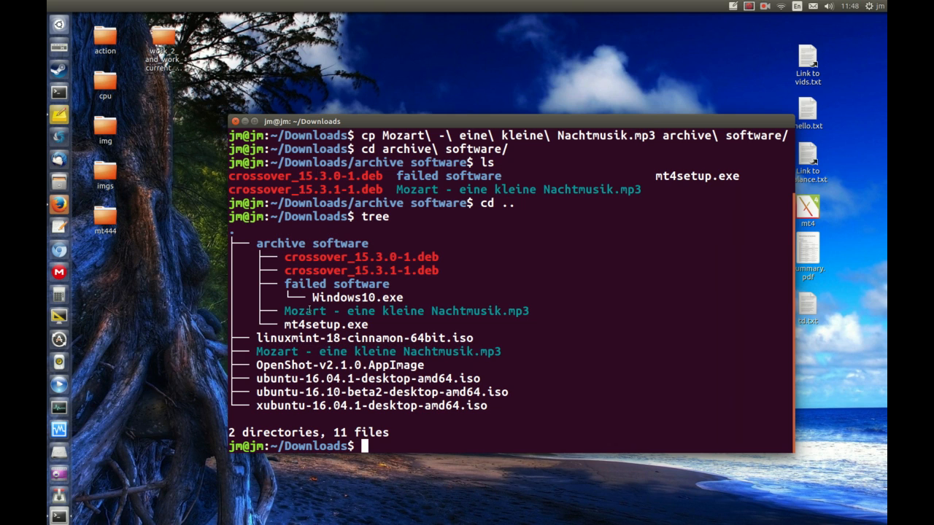
{"action": "left_click_drag", "start_coordinate": [284, 311], "coordinate": [528, 311]}
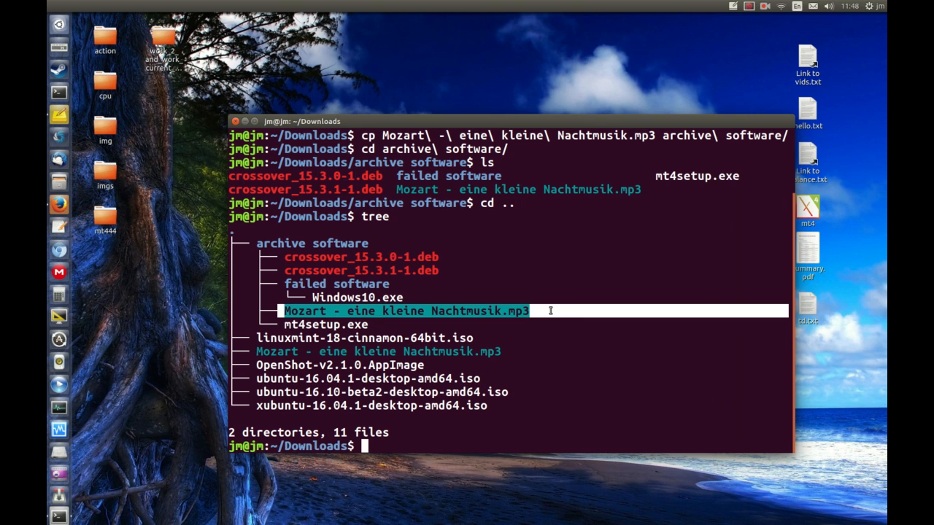